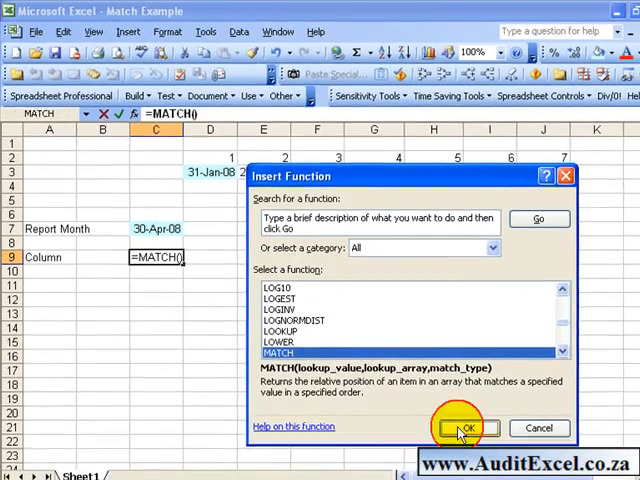
Choose MATCH in the Insert Function dialog and confirm it for cell C9.
left_click(460, 427)
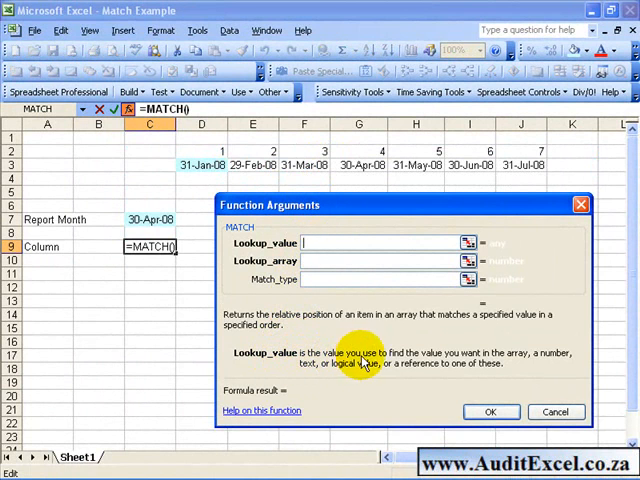
mouse_move(510, 360)
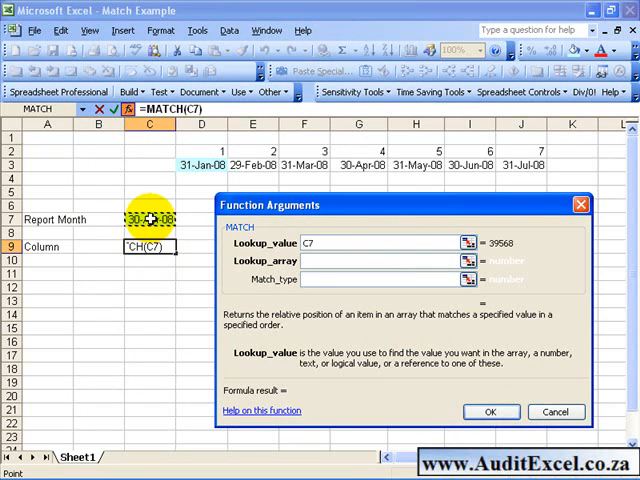
Set the MATCH lookup array to the month dates D3:J3.
left_click(380, 261)
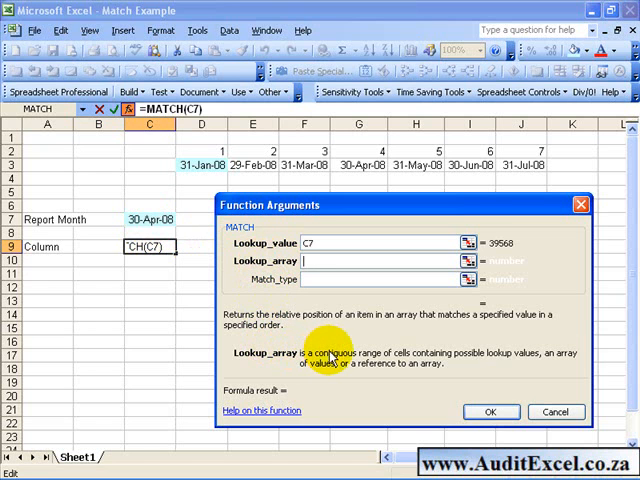
mouse_move(455, 360)
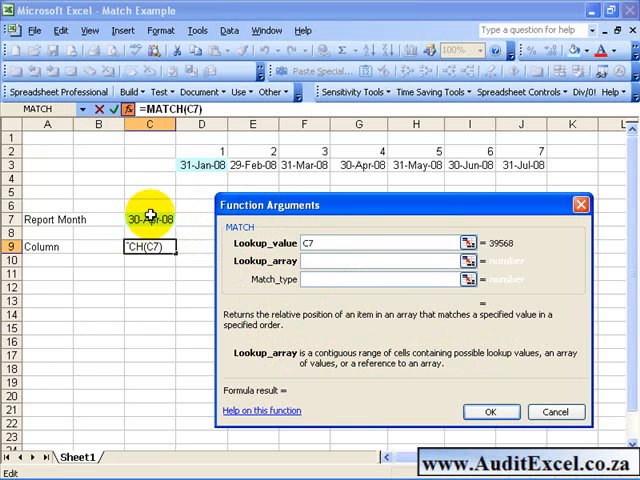
left_click_drag(201, 164, 252, 164)
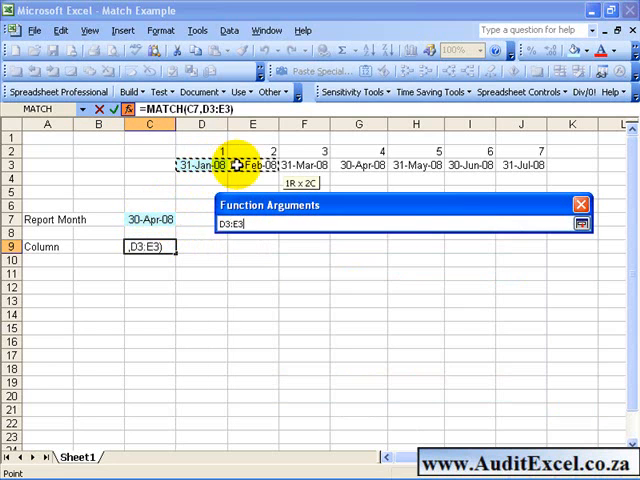
left_click_drag(252, 165, 470, 165)
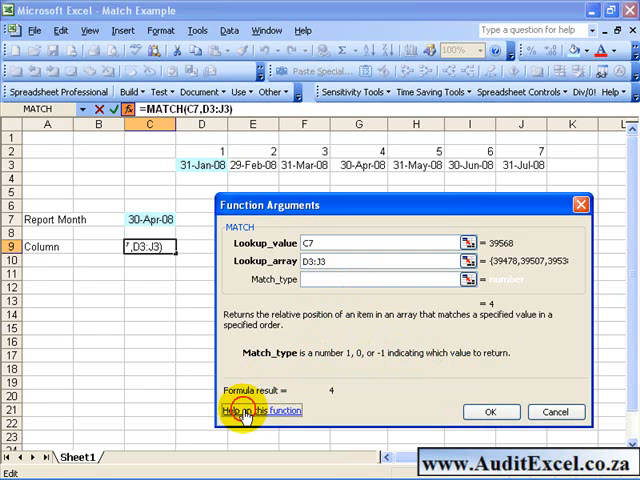
left_click(262, 410)
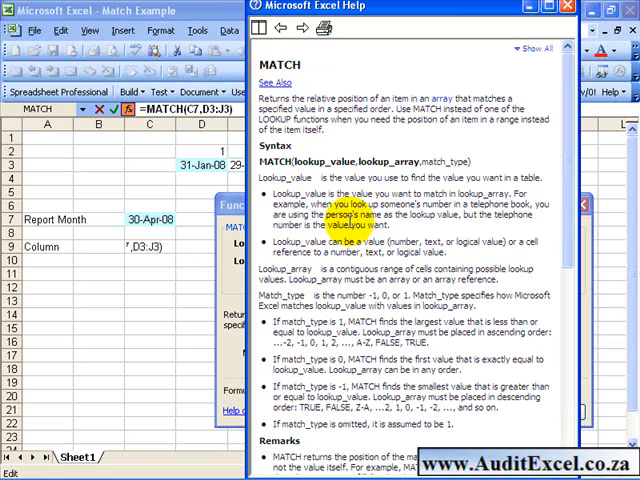
scroll("down", 3)
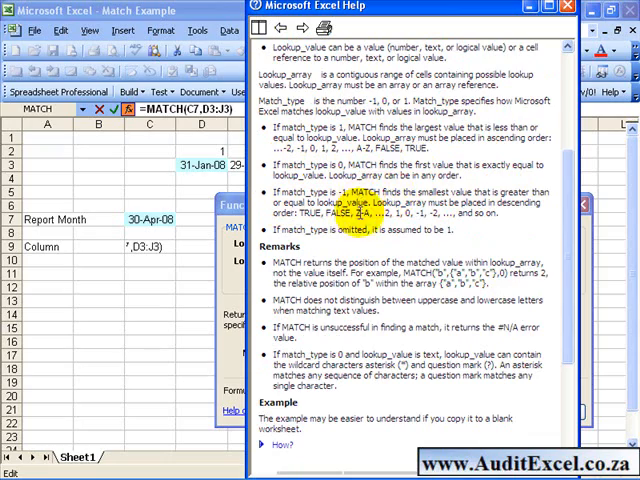
left_click(568, 5)
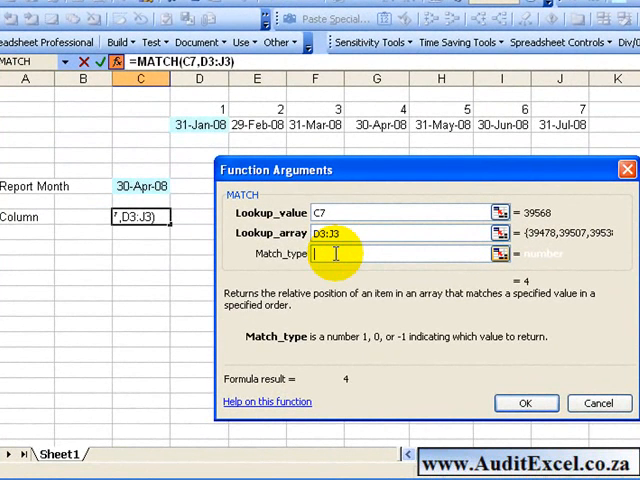
Enter match type 0 and confirm the MATCH formula, returning 4.
type("0")
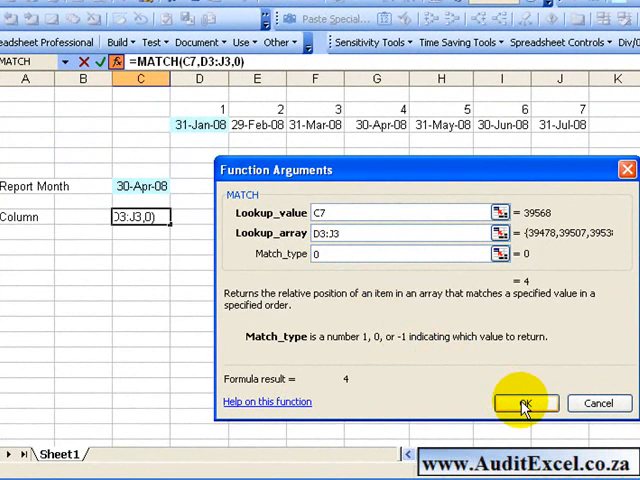
left_click(523, 403)
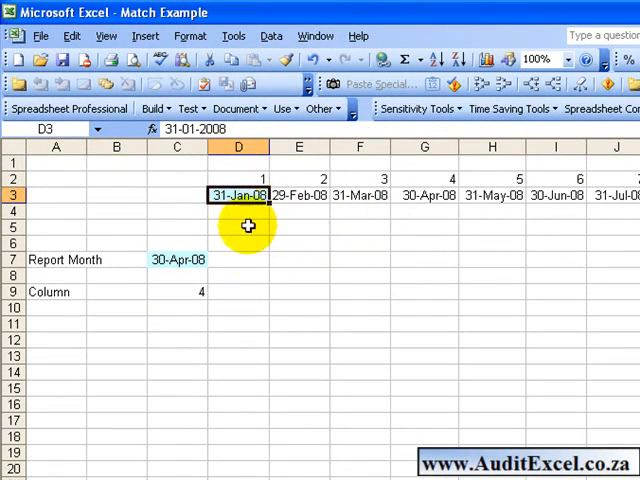
mouse_move(215, 270)
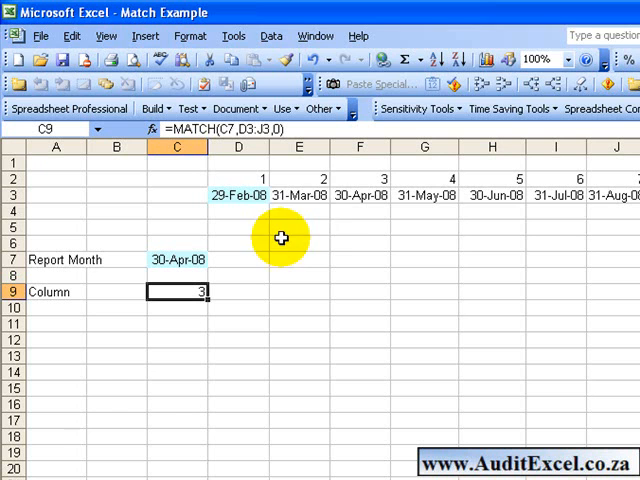
mouse_move(345, 194)
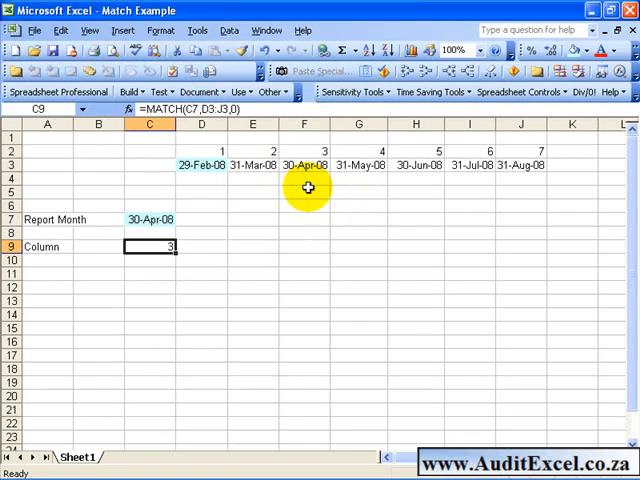
mouse_move(248, 205)
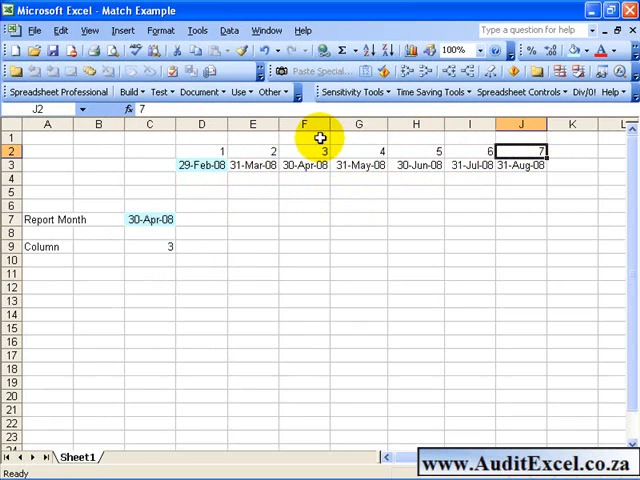
Insert a blank column at column F, before 30-Apr-08.
right_click(305, 124)
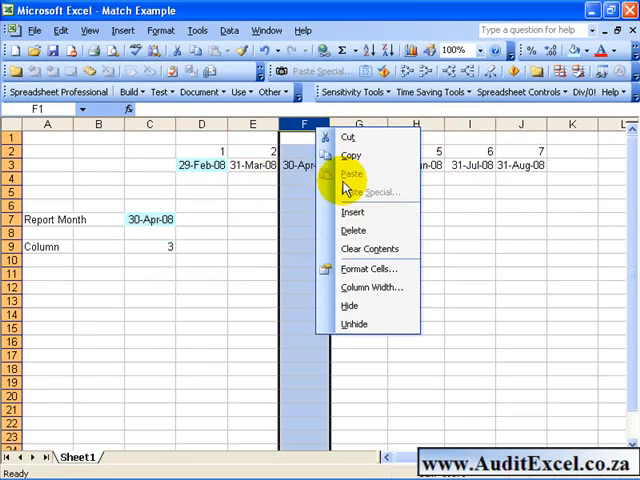
left_click(351, 173)
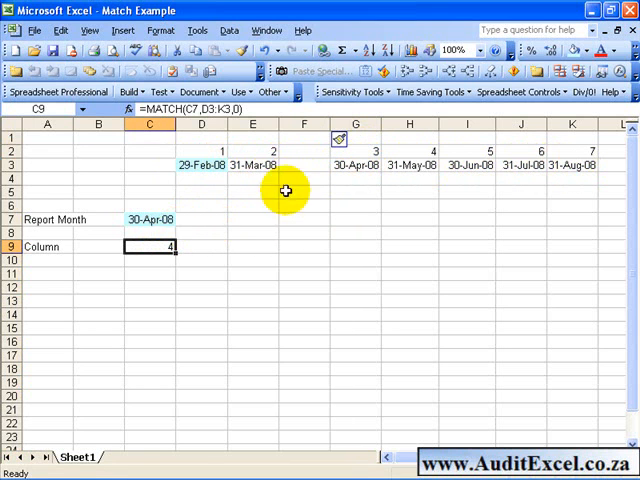
mouse_move(158, 246)
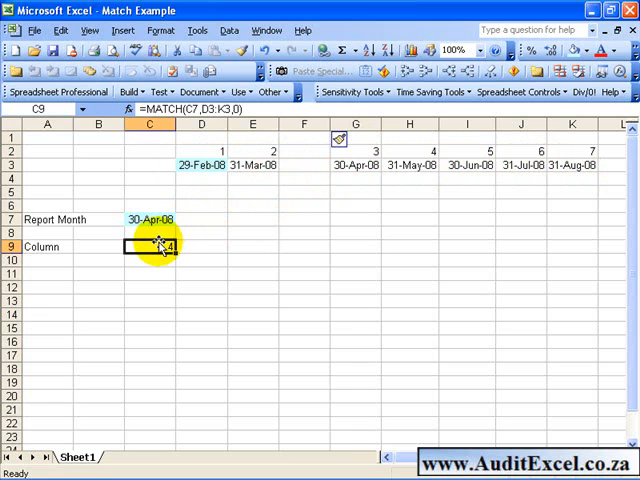